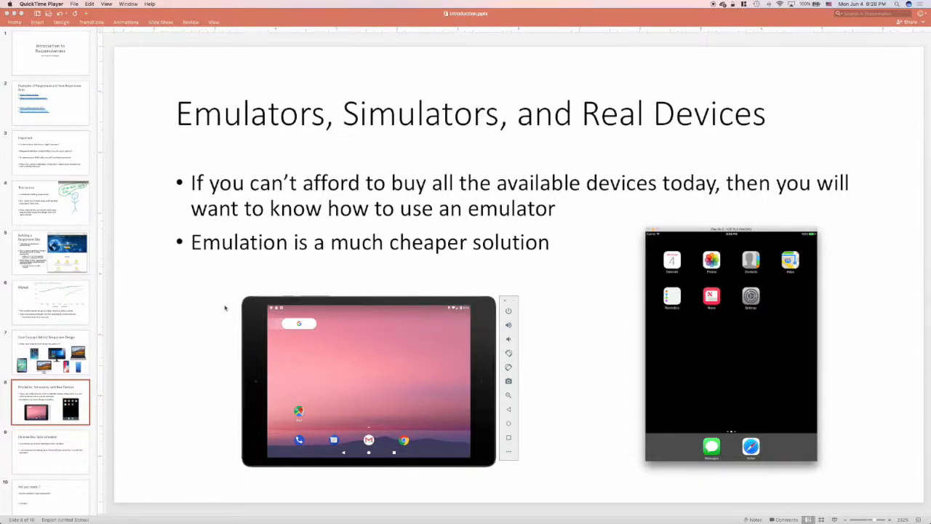
{"action": "mouse_move", "coordinate": [55, 465]}
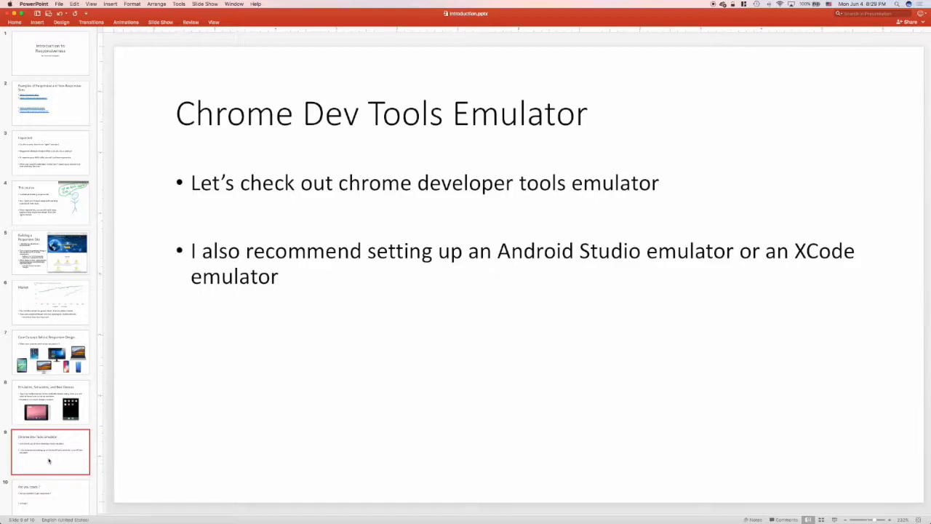
{"action": "mouse_move", "coordinate": [214, 416]}
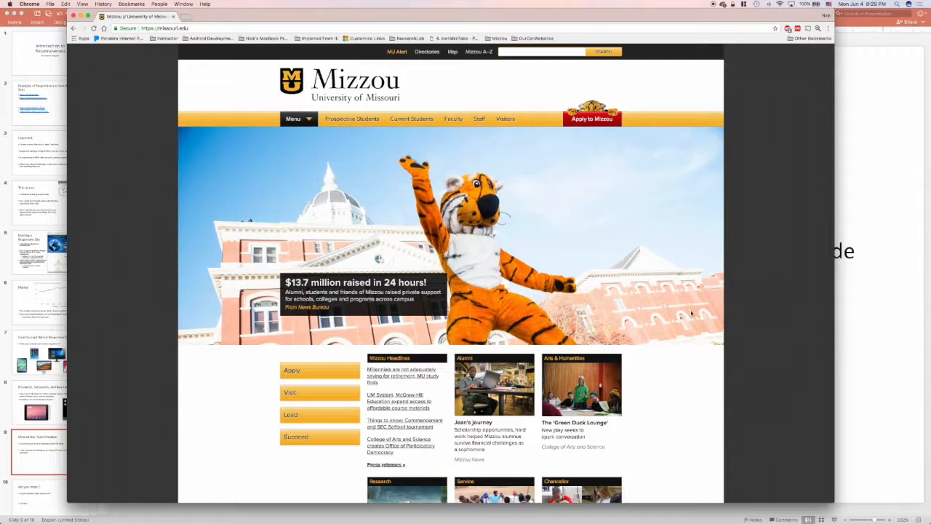
Show the Mizzou homepage in DevTools with device emulation enabled (iPhone X layout).
{"action": "key", "text": "F12"}
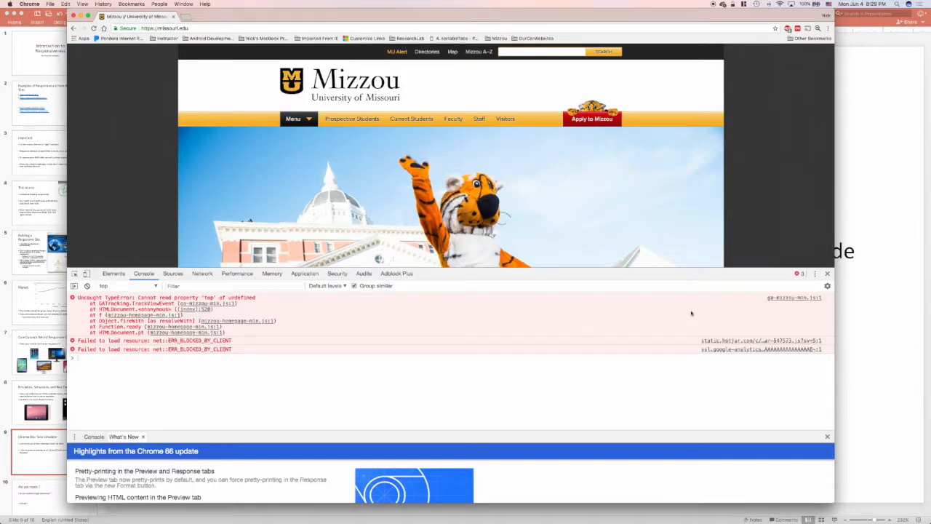
{"action": "mouse_move", "coordinate": [585, 311]}
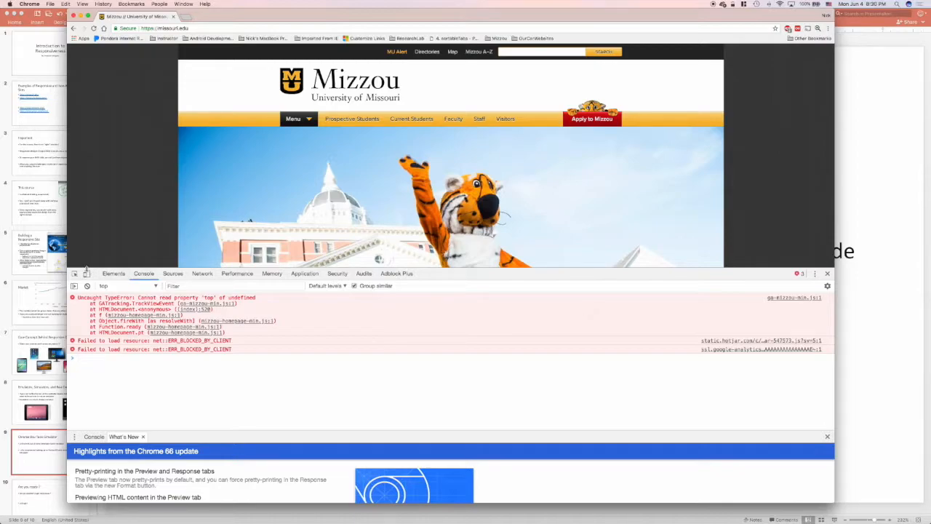
{"action": "mouse_move", "coordinate": [86, 274]}
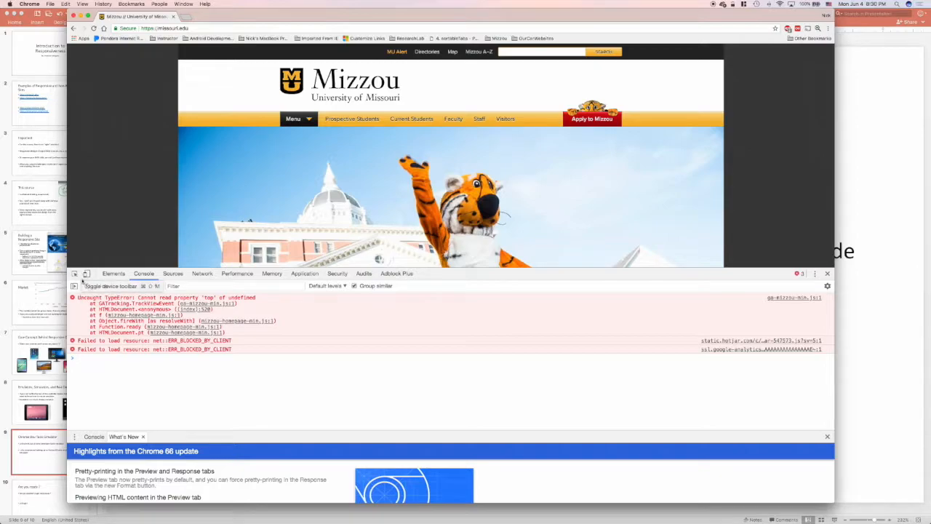
{"action": "left_click", "coordinate": [88, 273]}
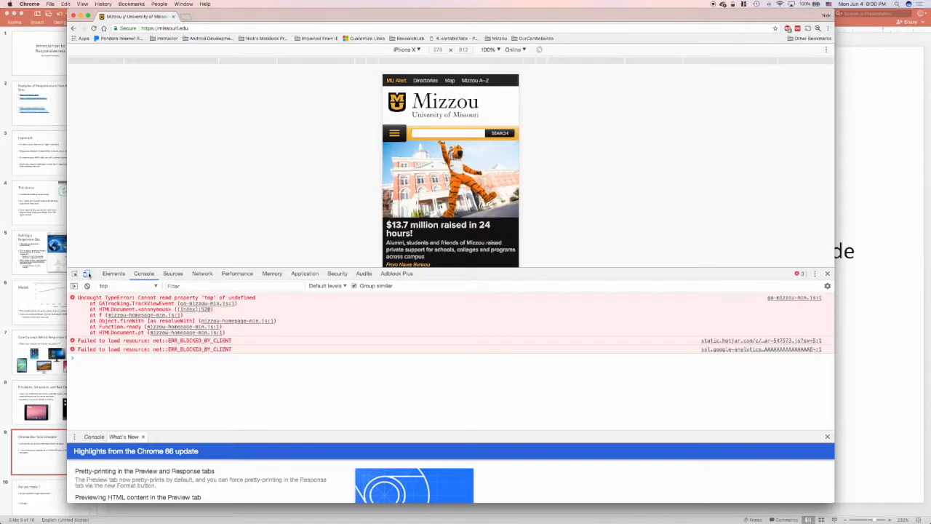
{"action": "mouse_move", "coordinate": [87, 273]}
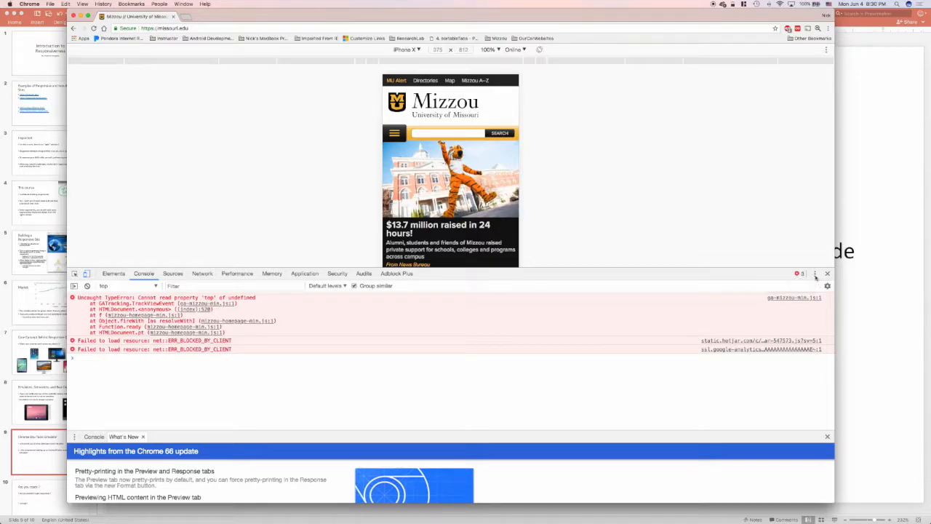
Dock DevTools to the right so the emulated iPhone X page shows more content.
{"action": "left_click", "coordinate": [815, 273]}
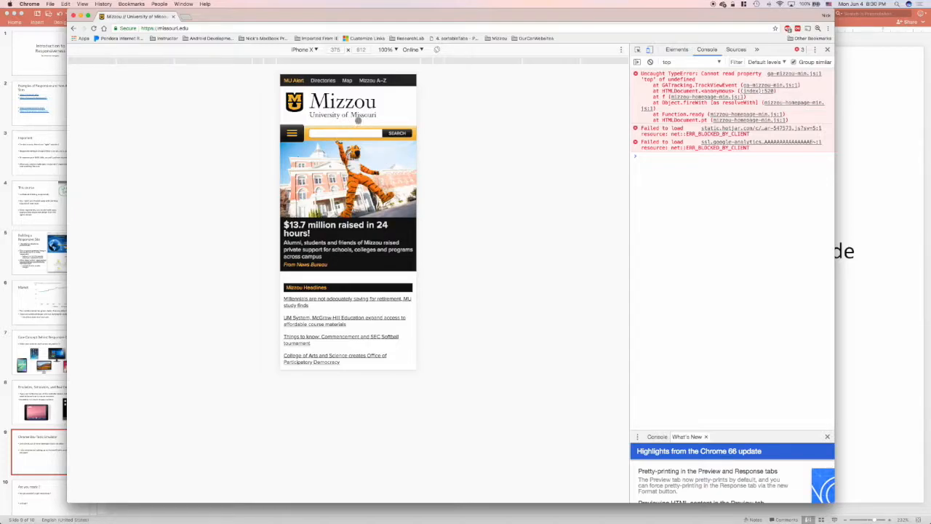
{"action": "left_click", "coordinate": [299, 49]}
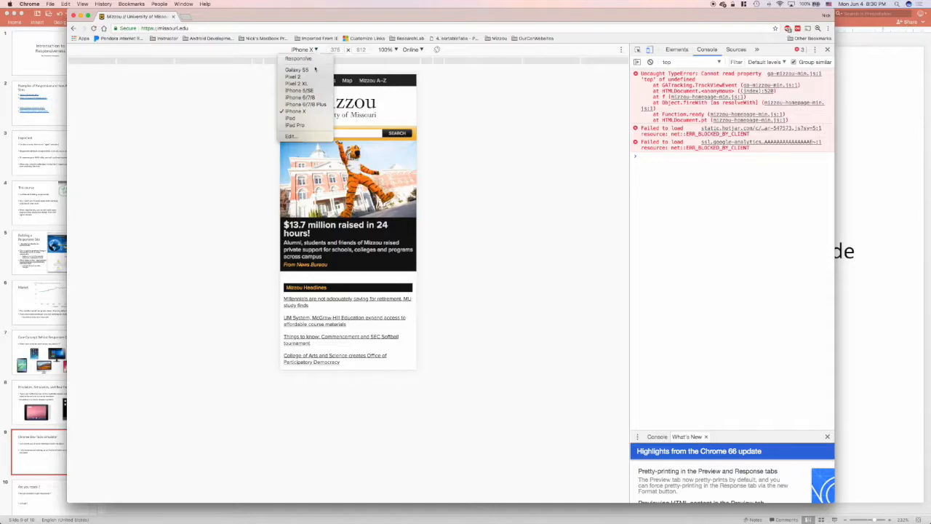
{"action": "mouse_move", "coordinate": [296, 70]}
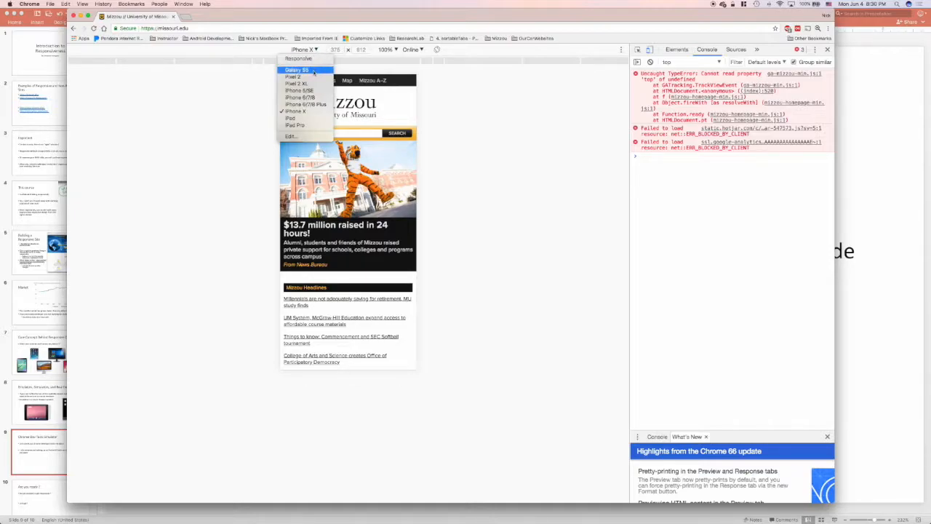
Preview the page as iPad, then iPad Pro, and settle on Pixel 2 XL.
{"action": "left_click", "coordinate": [297, 69]}
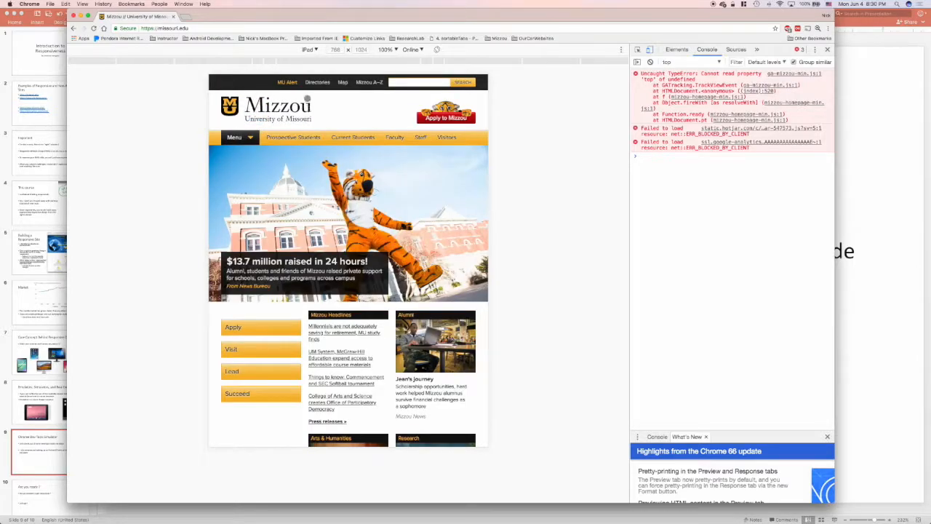
{"action": "left_click", "coordinate": [310, 49]}
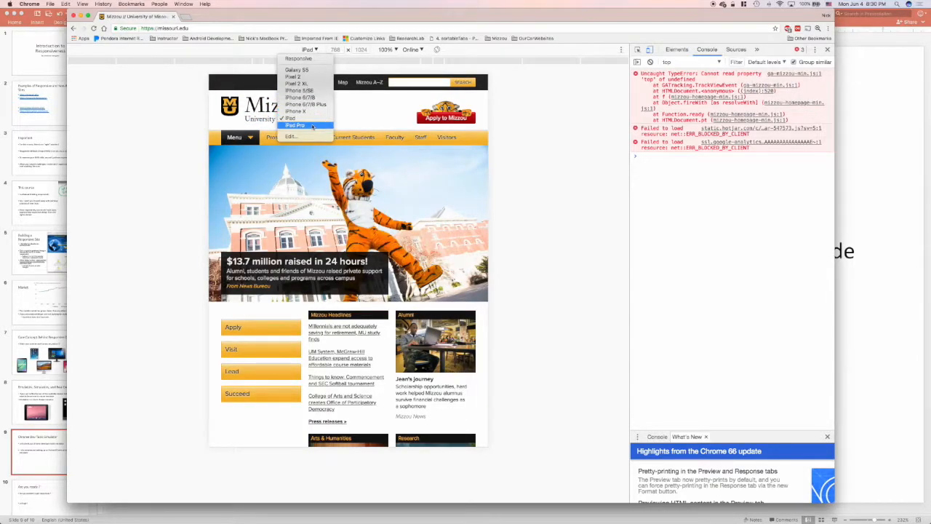
{"action": "left_click", "coordinate": [295, 125]}
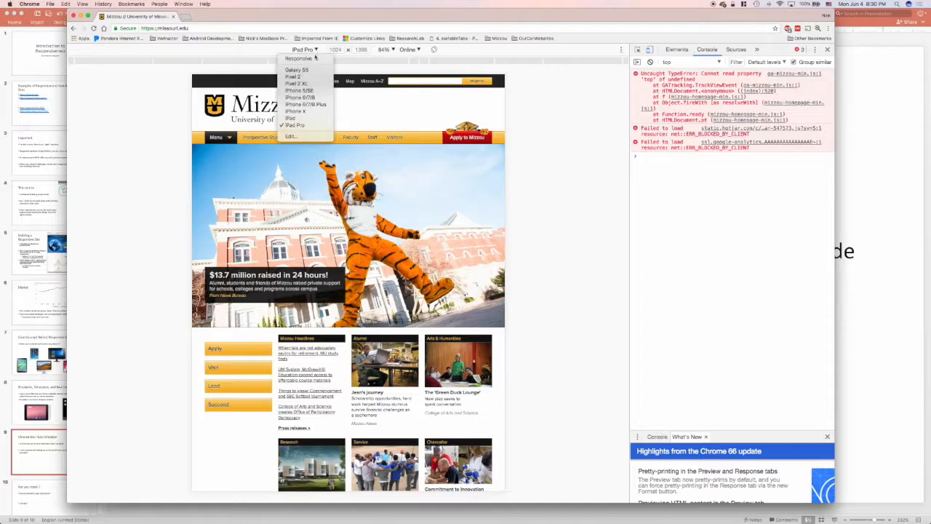
{"action": "left_click", "coordinate": [300, 98]}
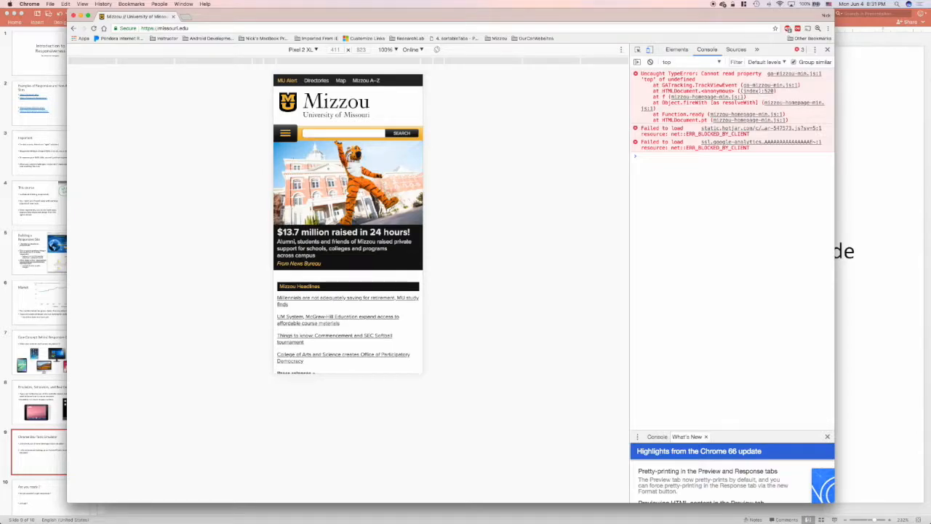
{"action": "mouse_move", "coordinate": [469, 139]}
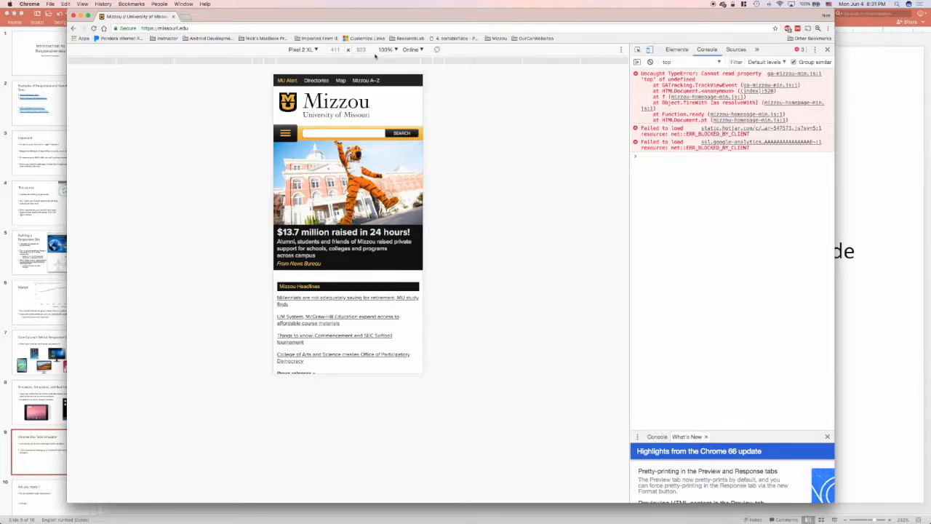
{"action": "scroll", "scroll_direction": "down", "scroll_amount": 3}
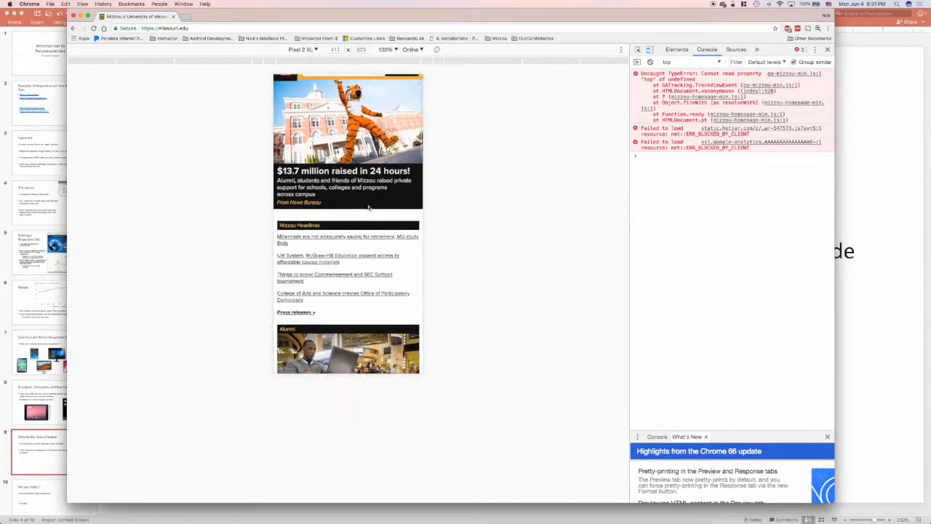
{"action": "scroll", "scroll_direction": "down", "scroll_amount": 3}
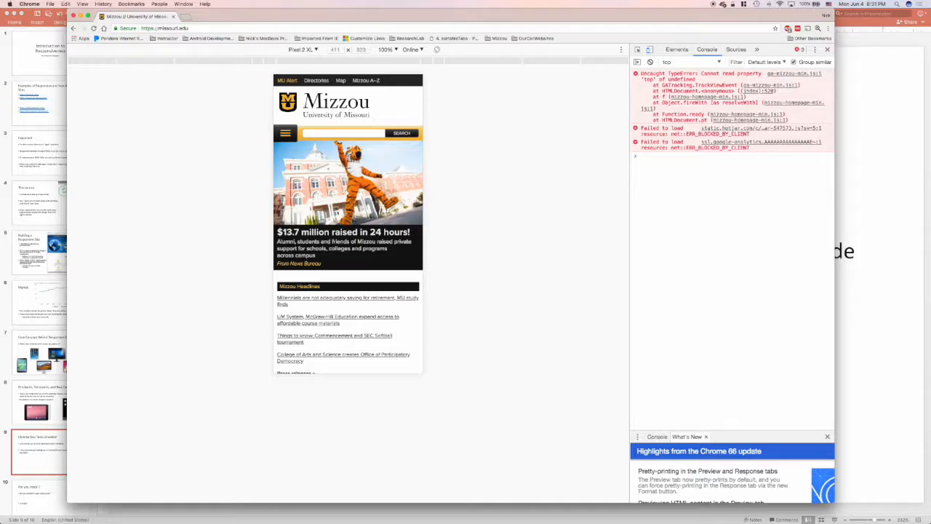
{"action": "mouse_move", "coordinate": [464, 231]}
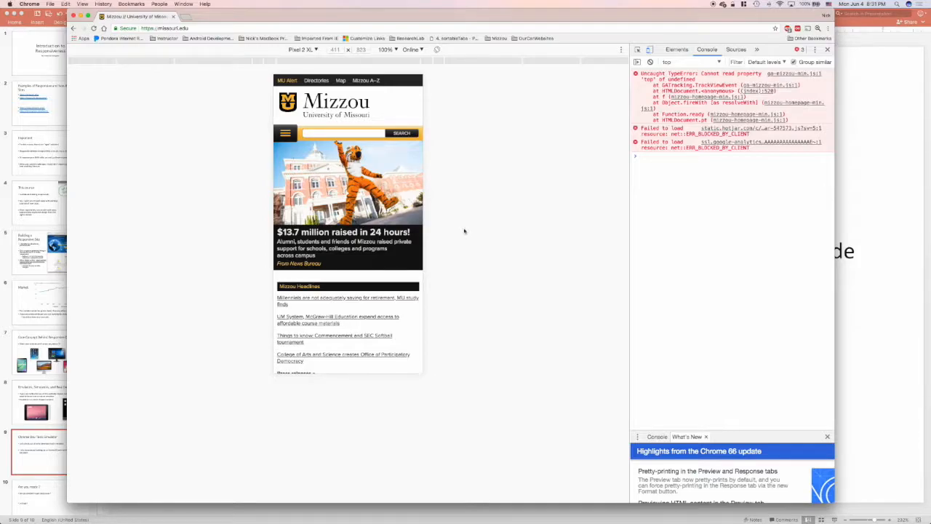